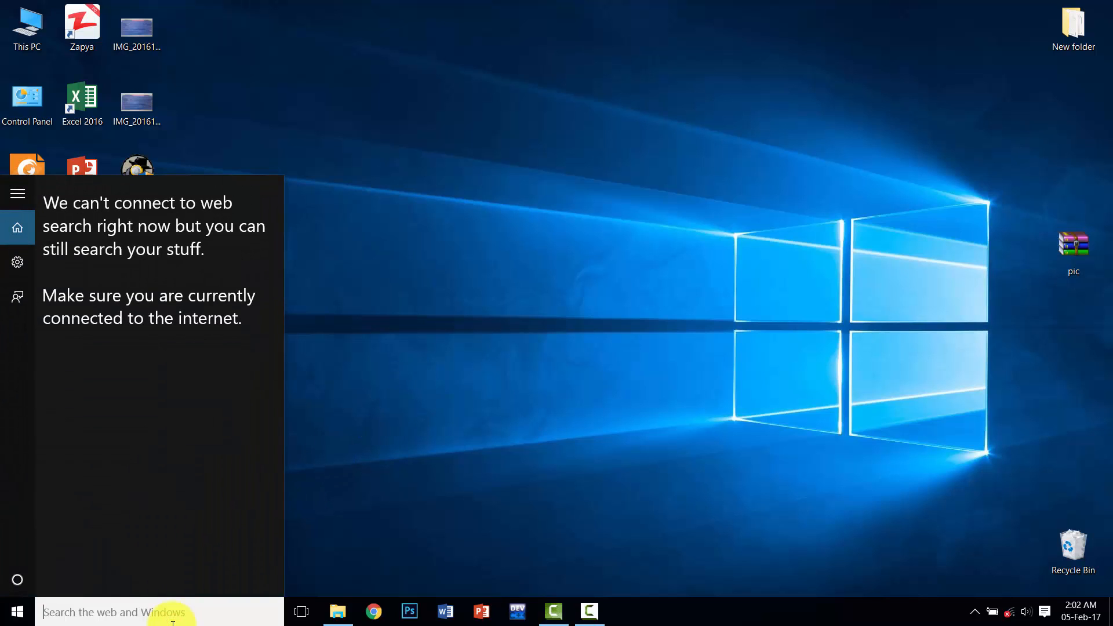
Launch Notepad from the Start menu search with a blank untitled document
text(n)
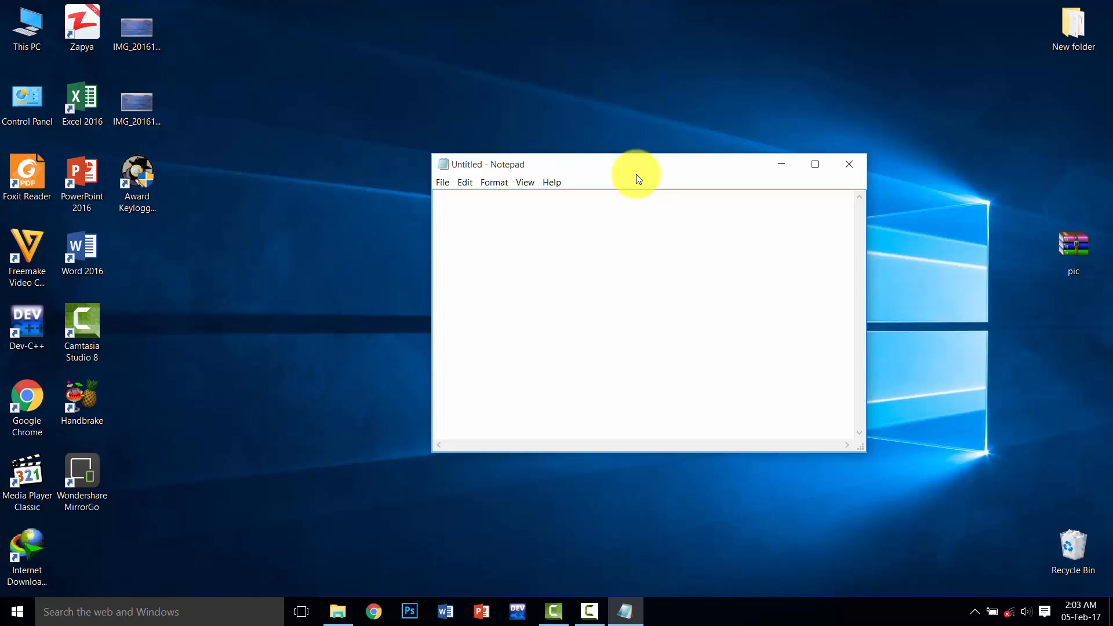
Write the partial command rd/s/q followed by a pair of quotes in the document
text(rd)
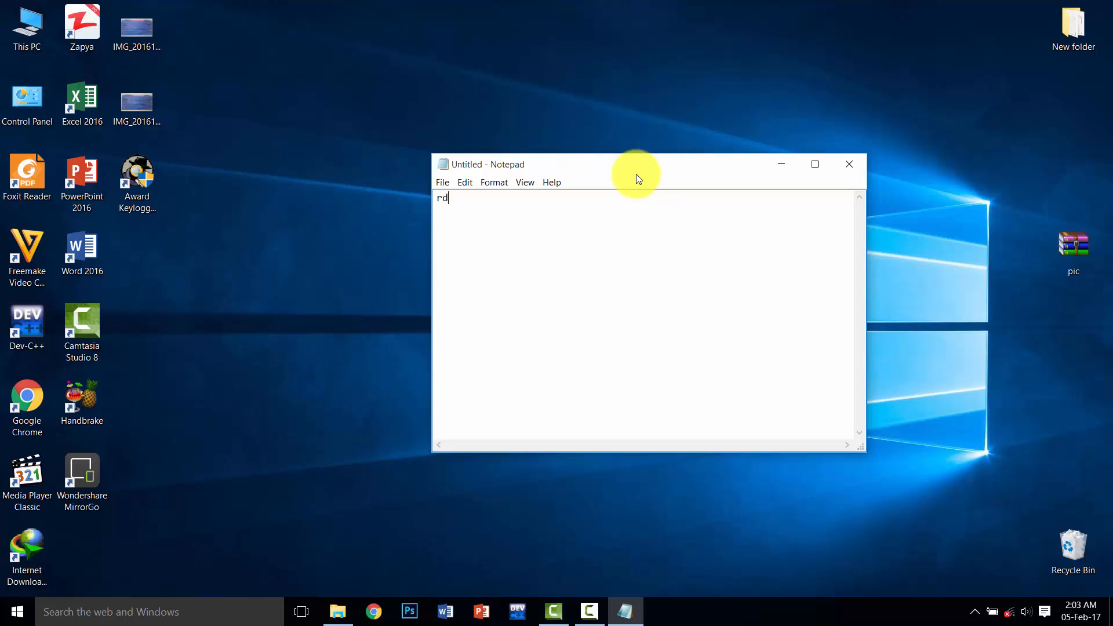
text(/)
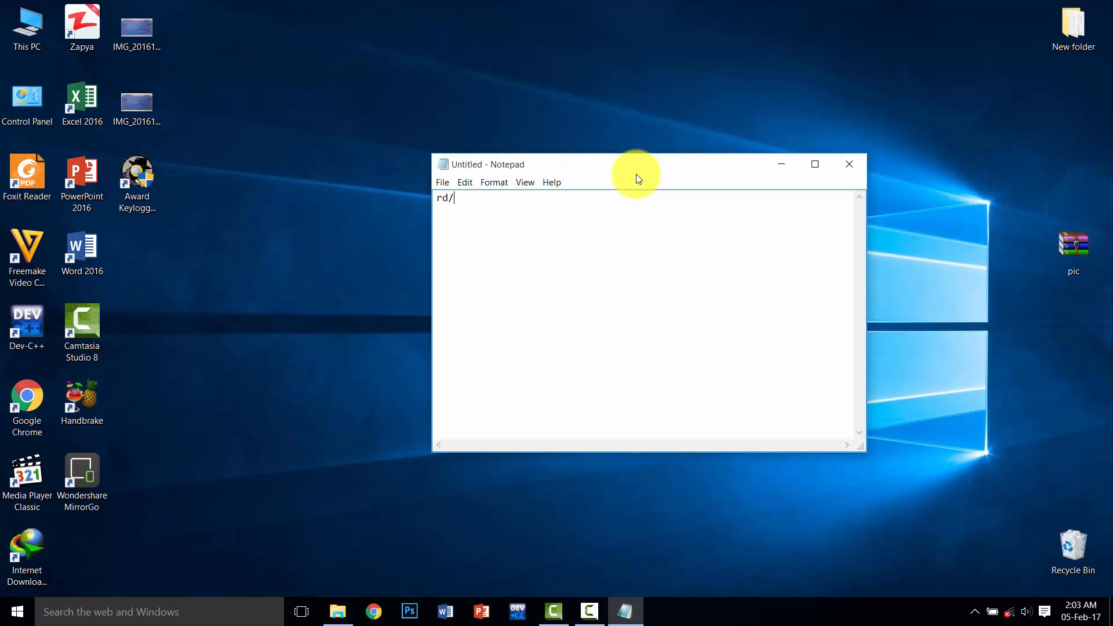
text(s)
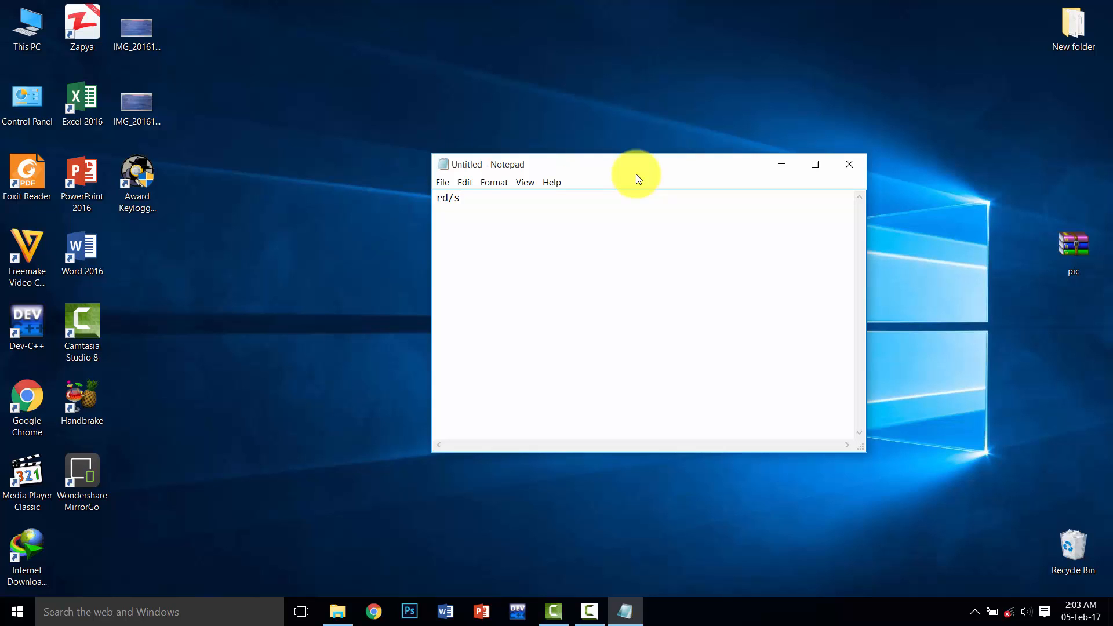
text(/)
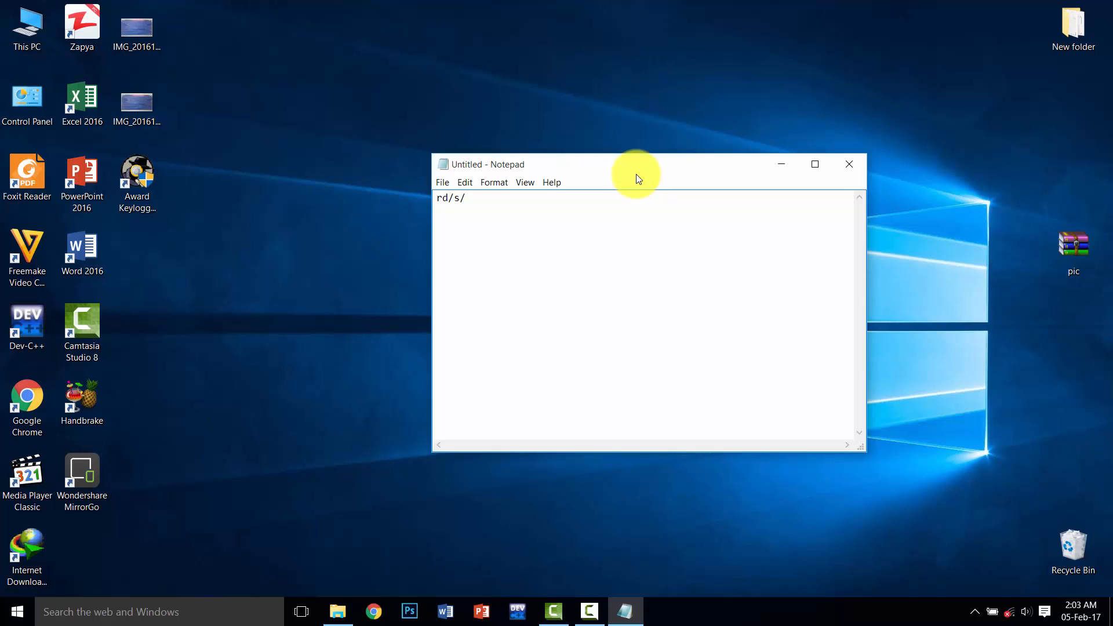
text(q)
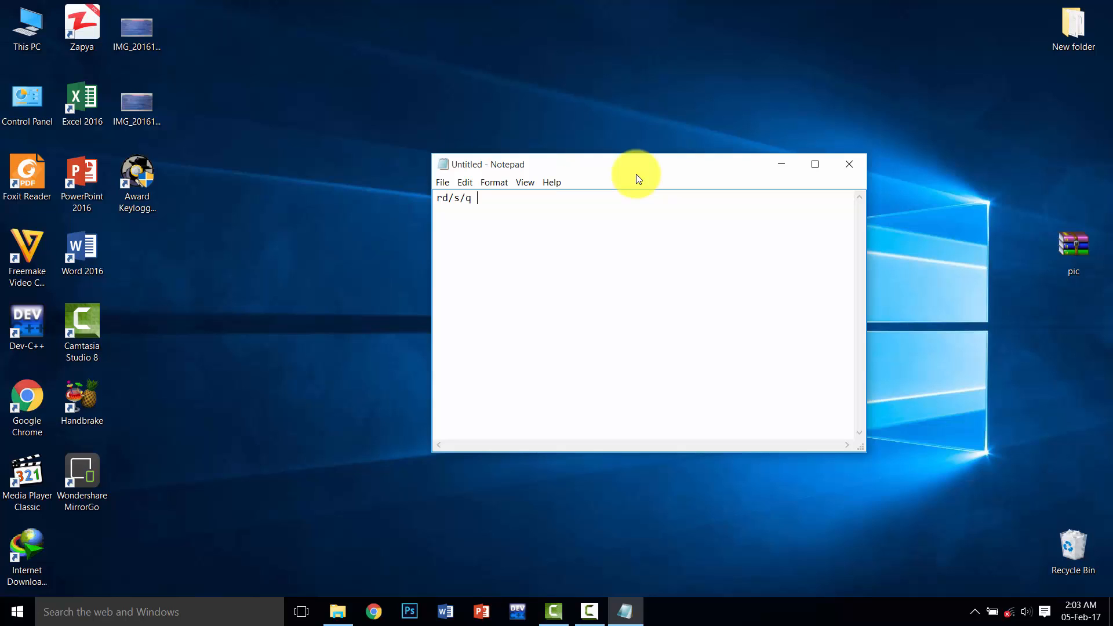
text("")
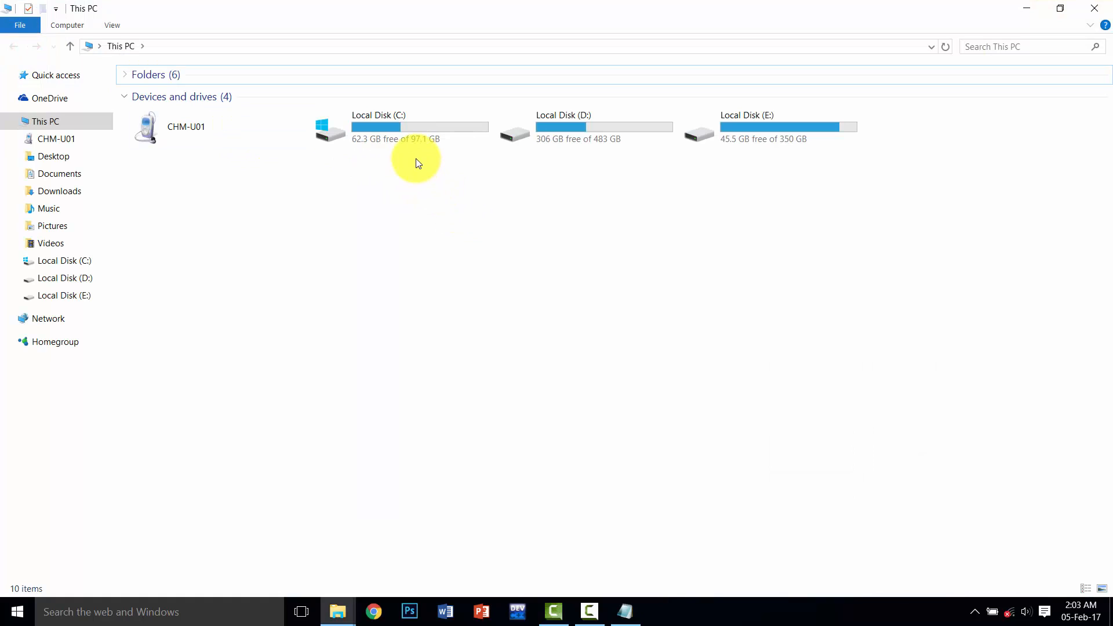
Browse into Local Disk (C:) and select the delete folder to confirm its path
click(401, 126)
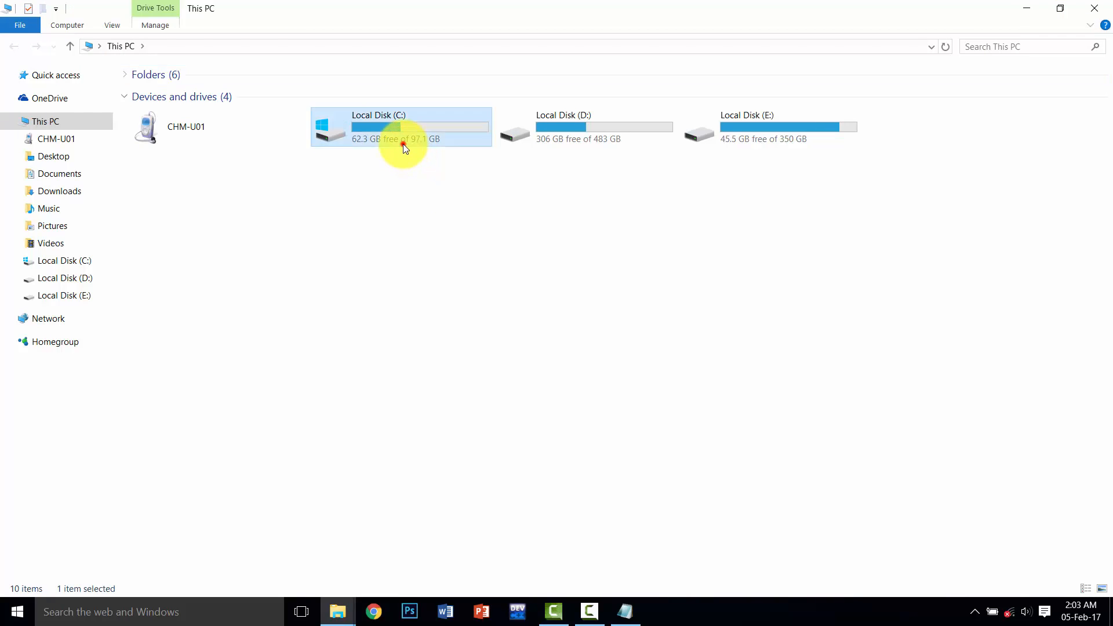
double_click(401, 128)
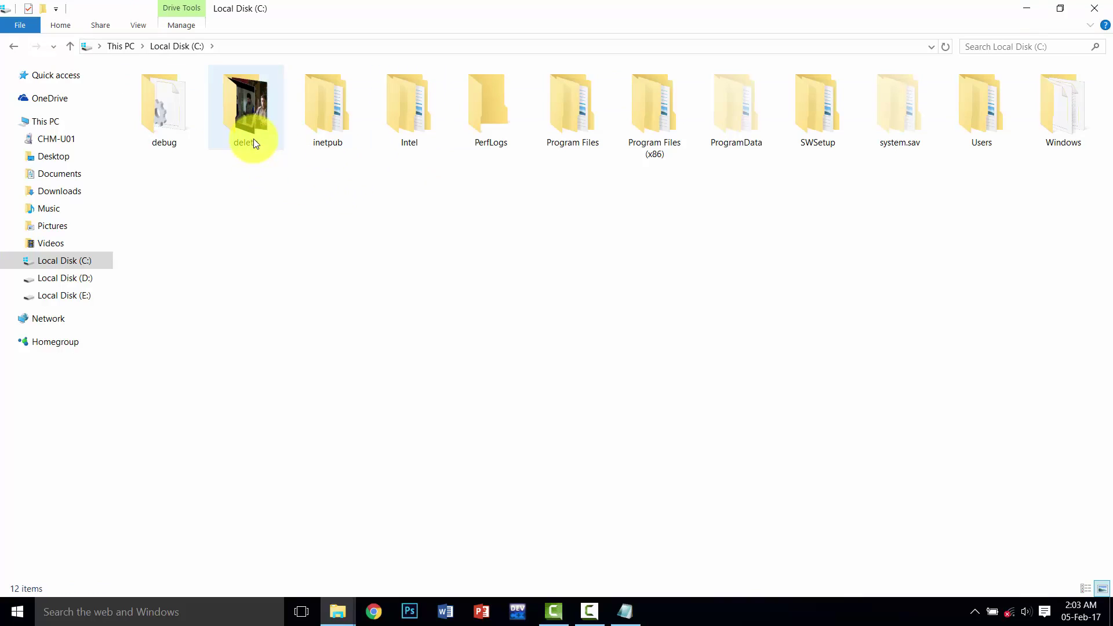
click(244, 106)
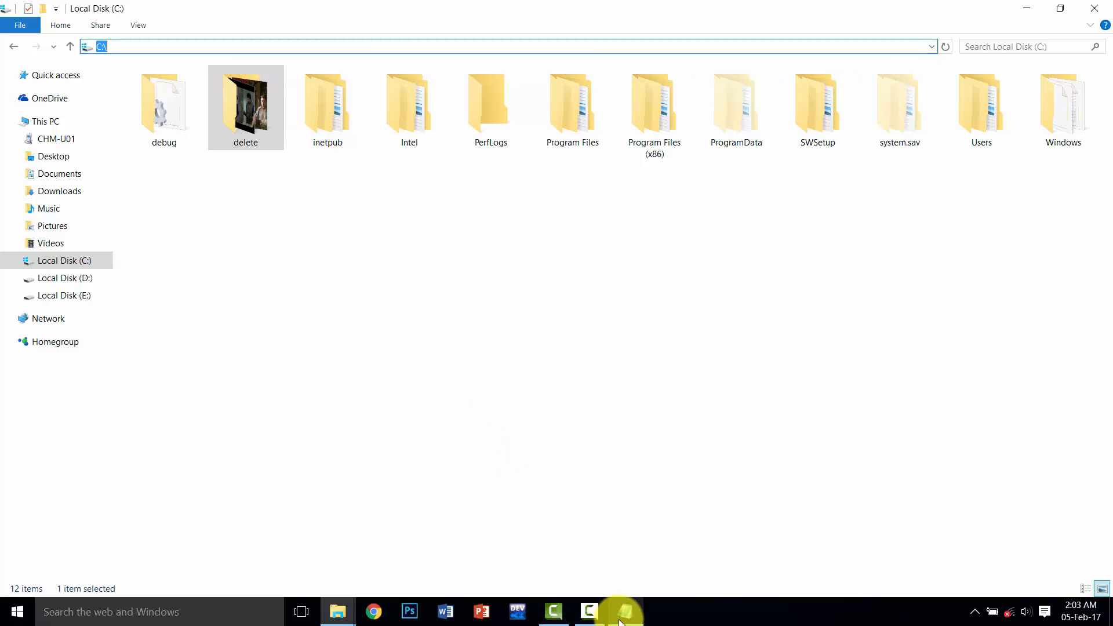
Complete the command in Notepad so it reads rd/s/q "C:\delete"
click(619, 611)
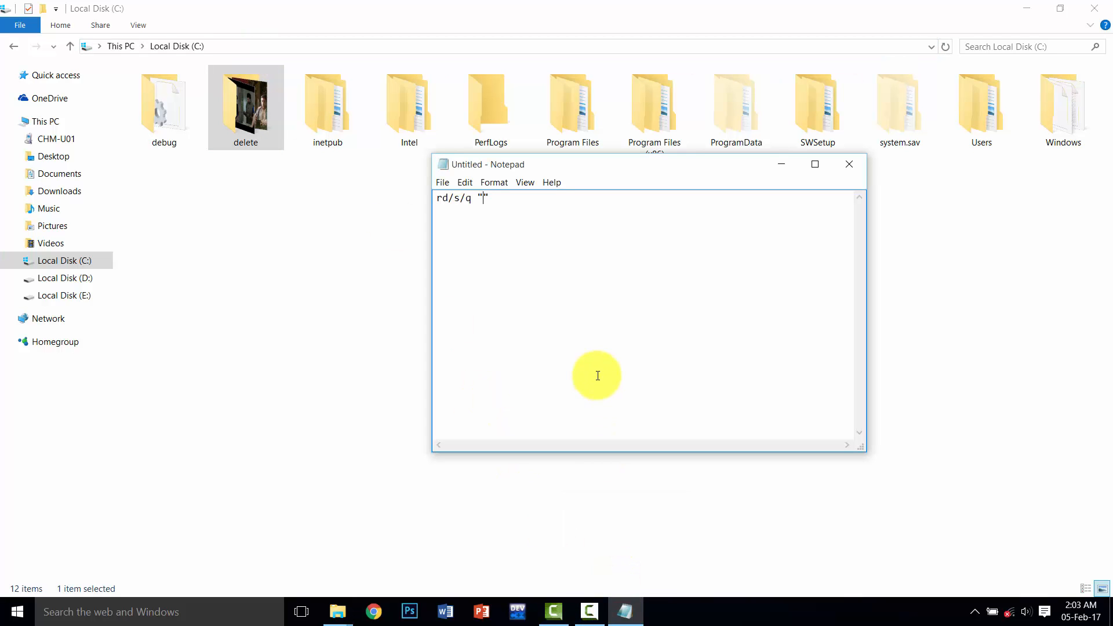
text(C:\)
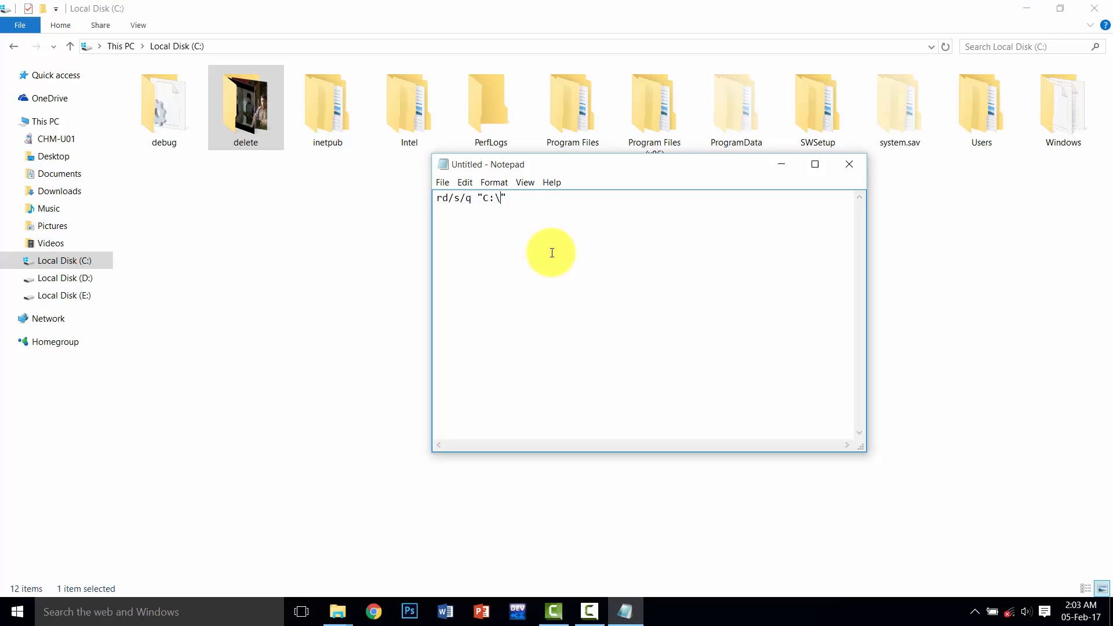
mouse_move(578, 271)
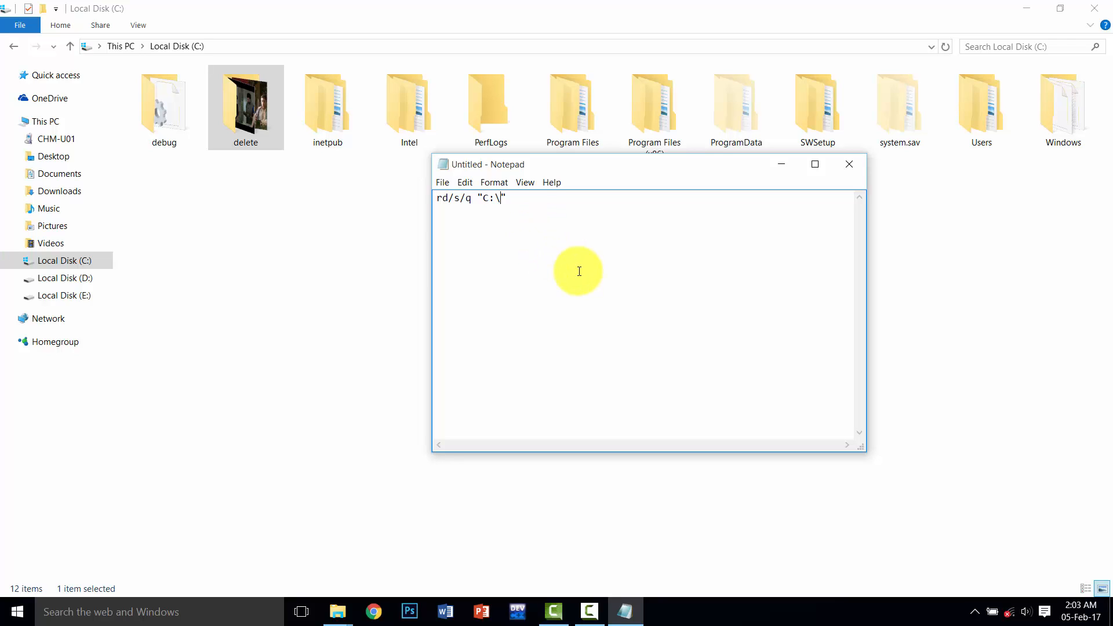
text(d)
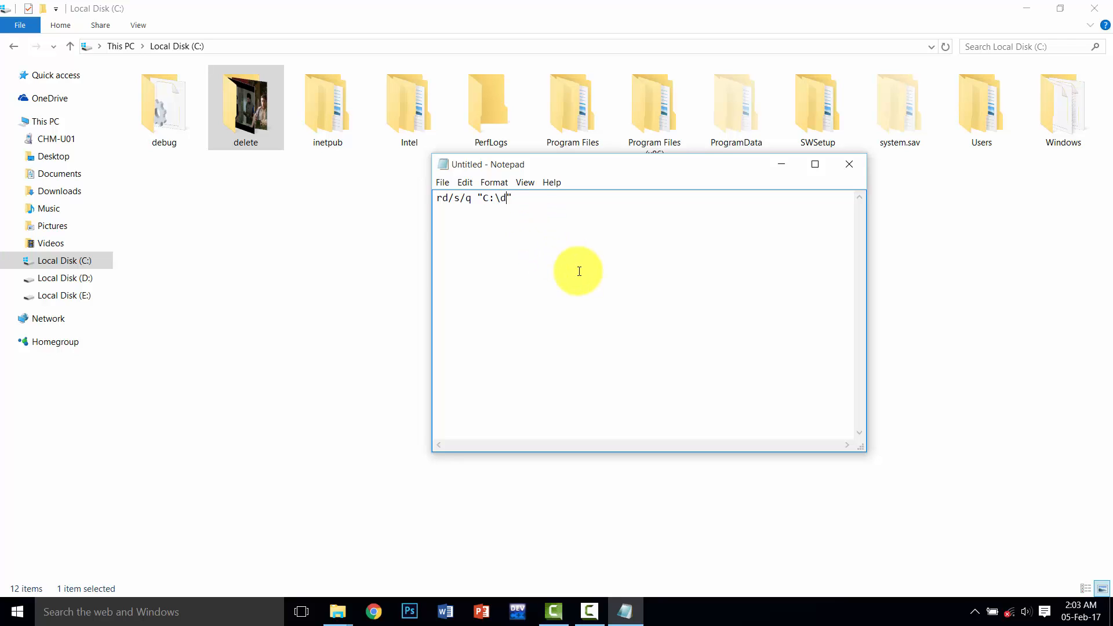
text(el)
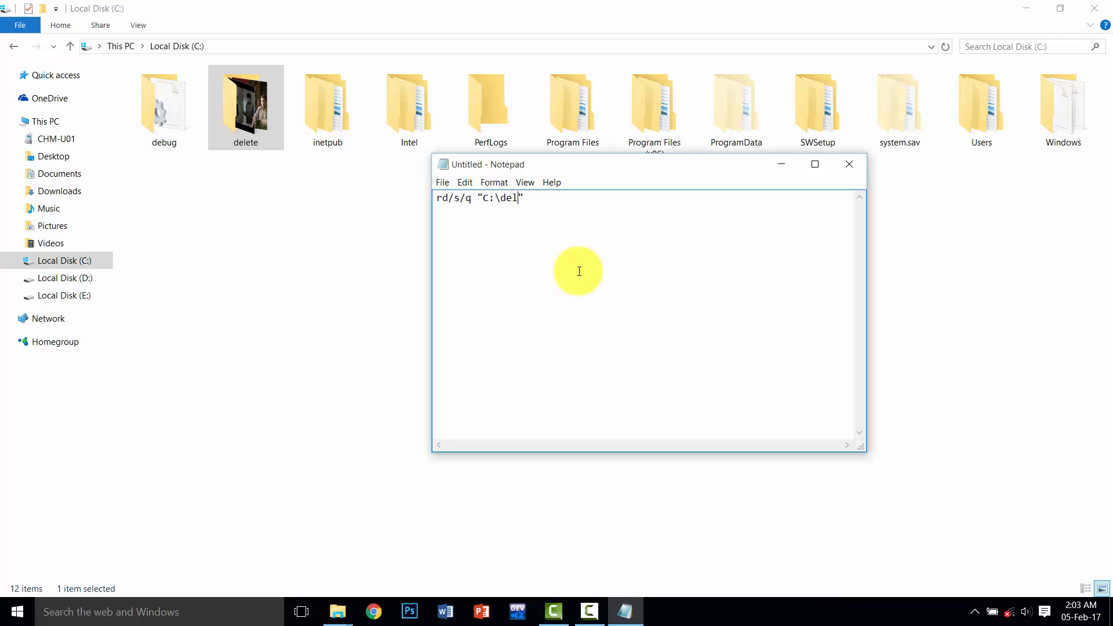
text(ete)
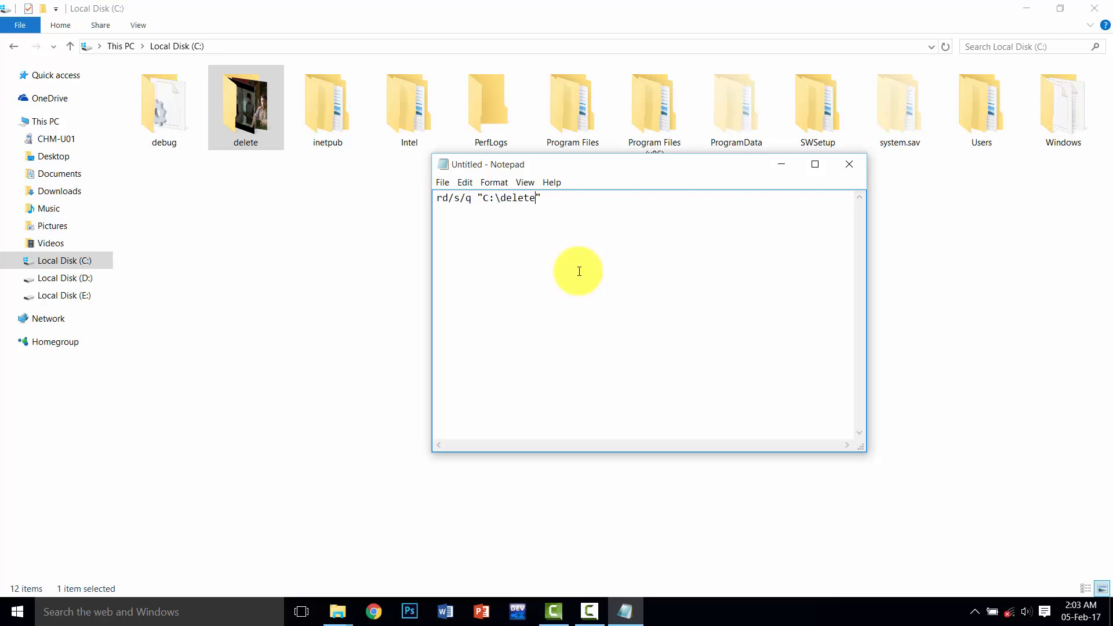
Save the document to the Desktop as delete.bat with type All Files, then close Notepad
click(442, 182)
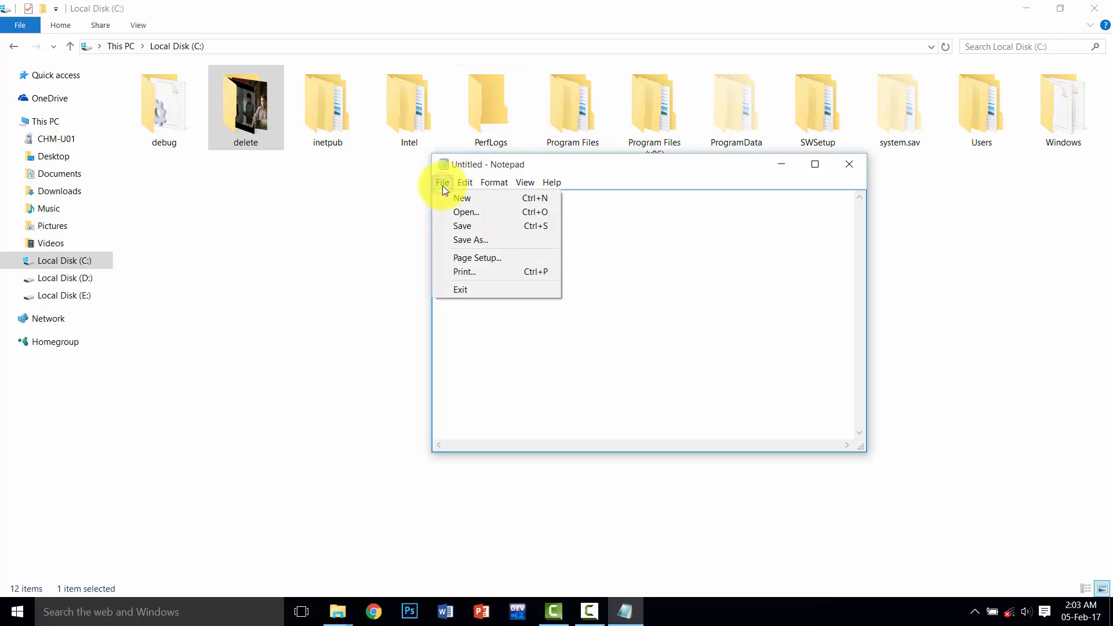
click(469, 240)
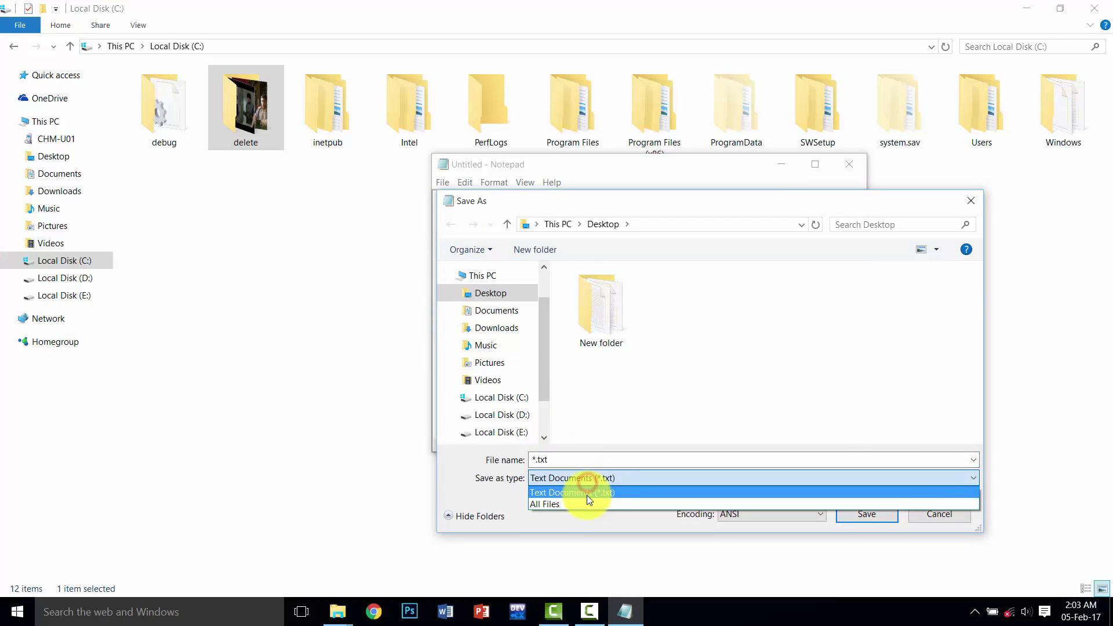
click(545, 504)
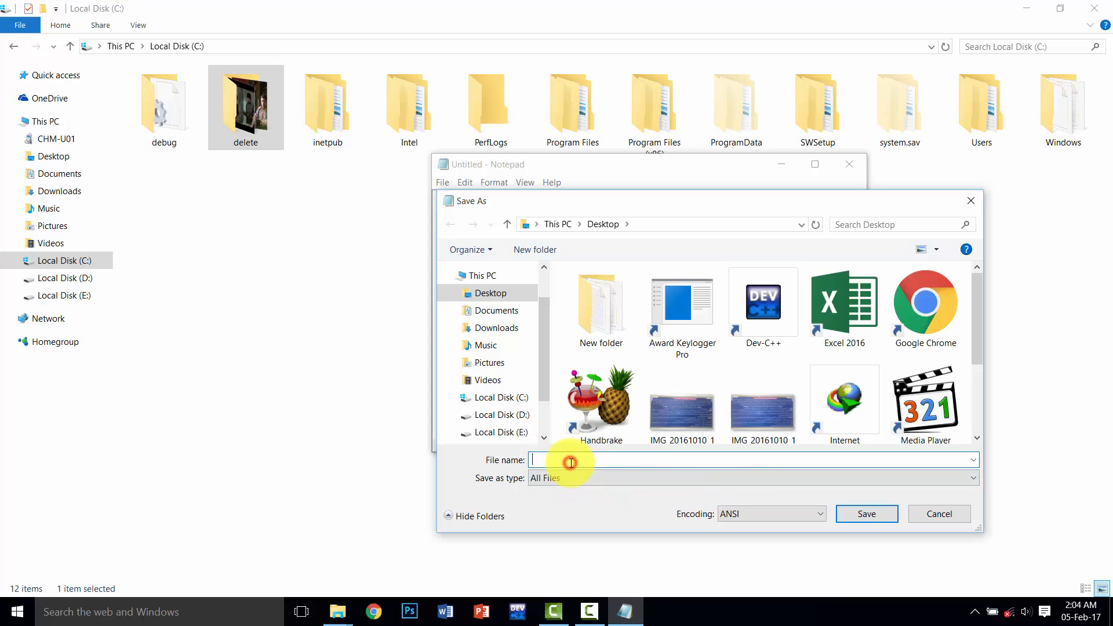
text(d)
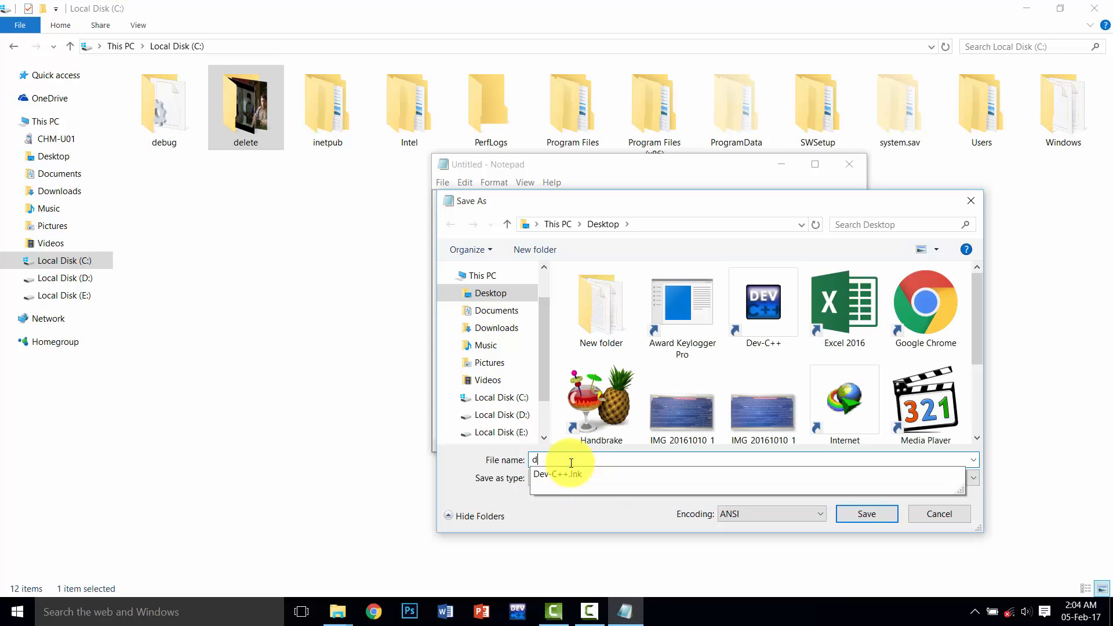
text(elete)
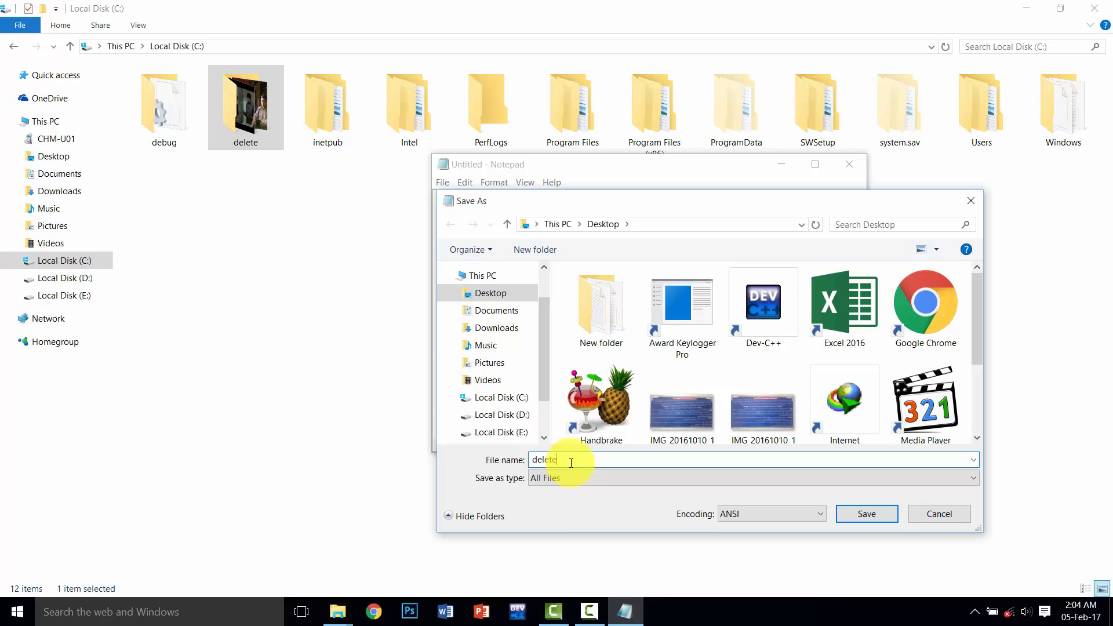
text(.bat)
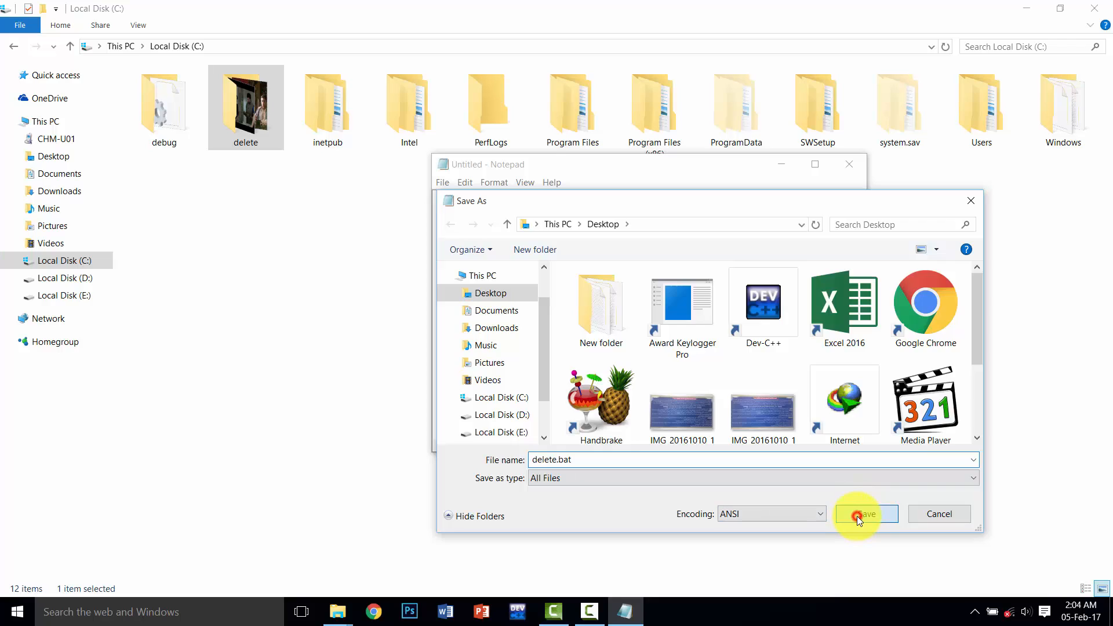
click(864, 514)
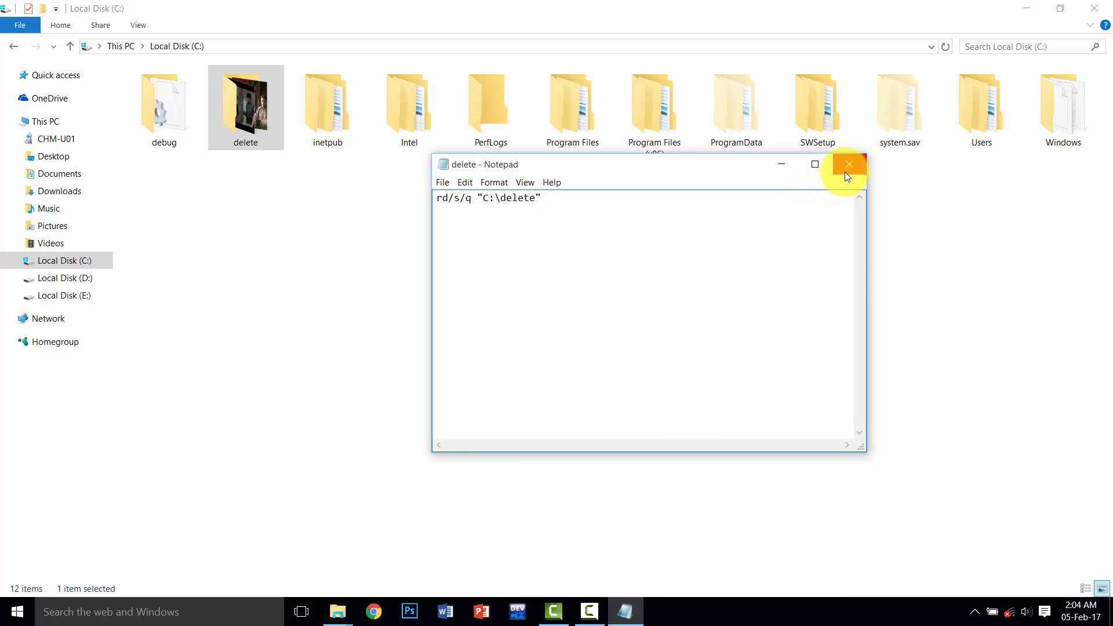
click(847, 163)
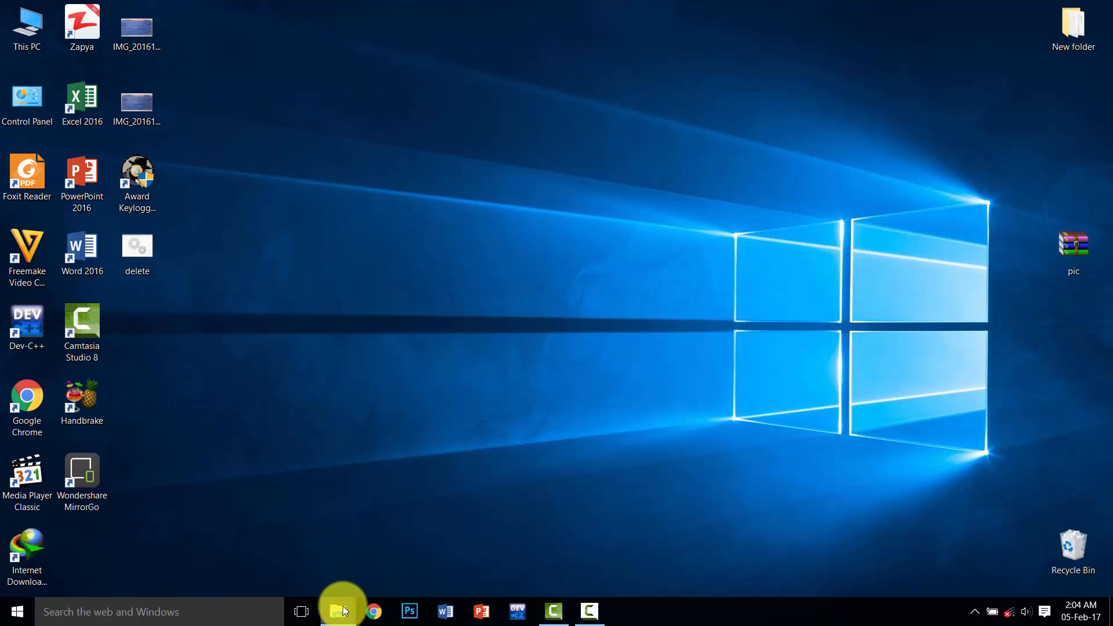
Refresh the Local Disk (C:) listing to confirm the delete folder is gone
click(341, 611)
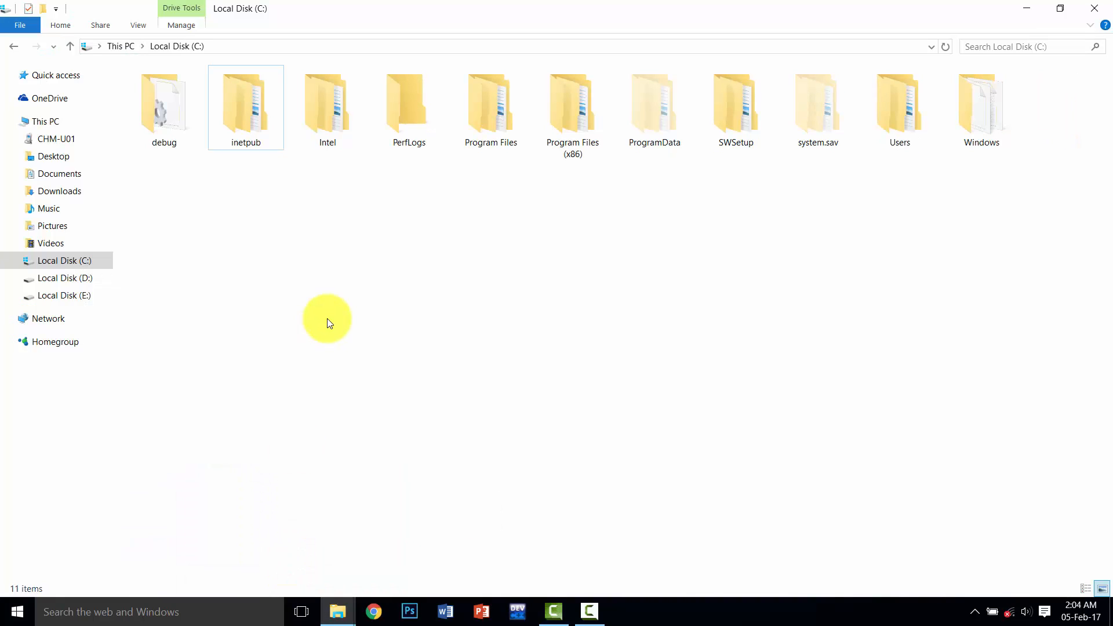
right_click(327, 320)
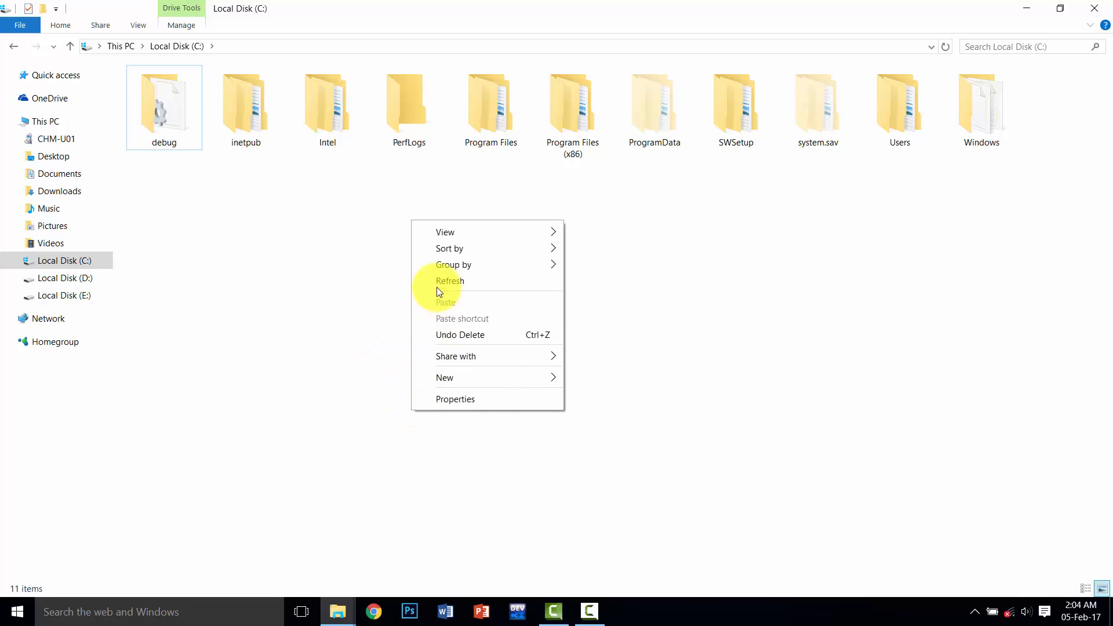
click(436, 288)
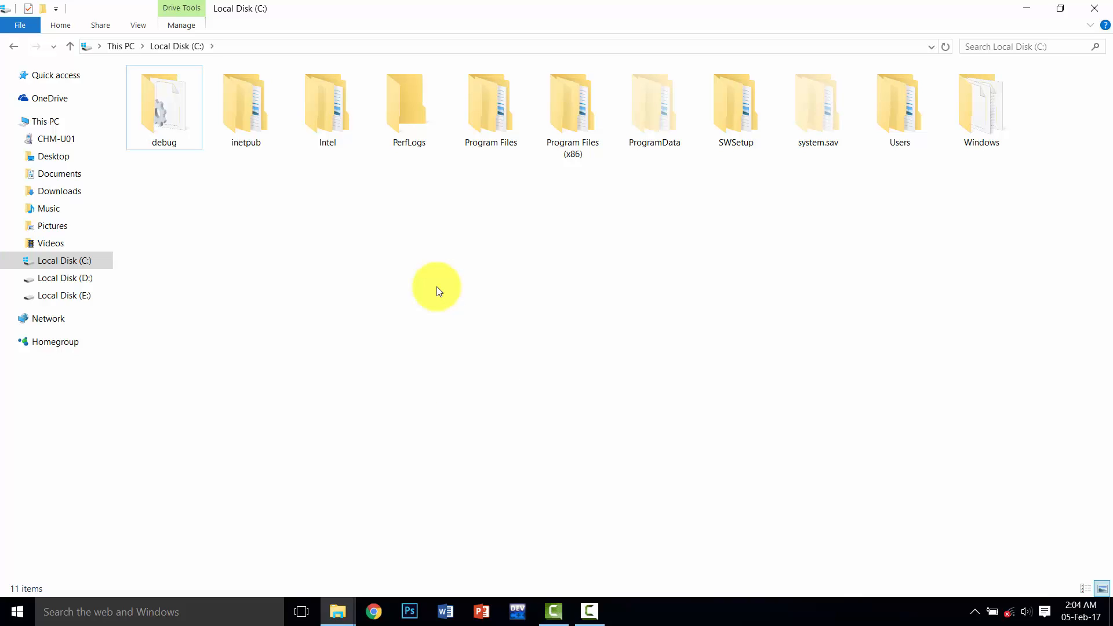
mouse_move(413, 425)
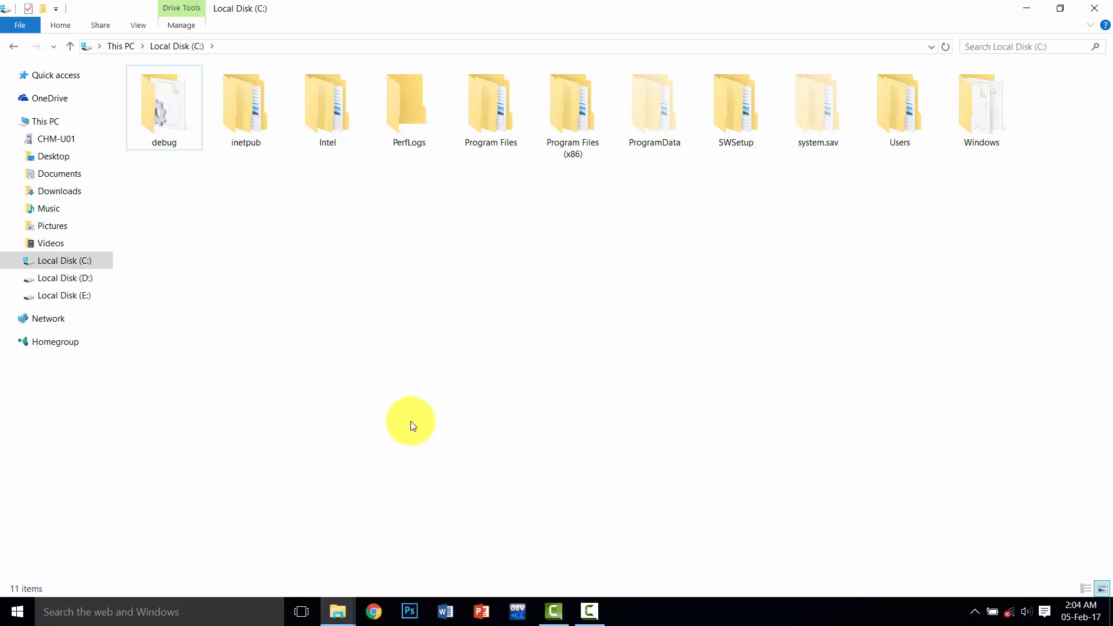
mouse_move(462, 498)
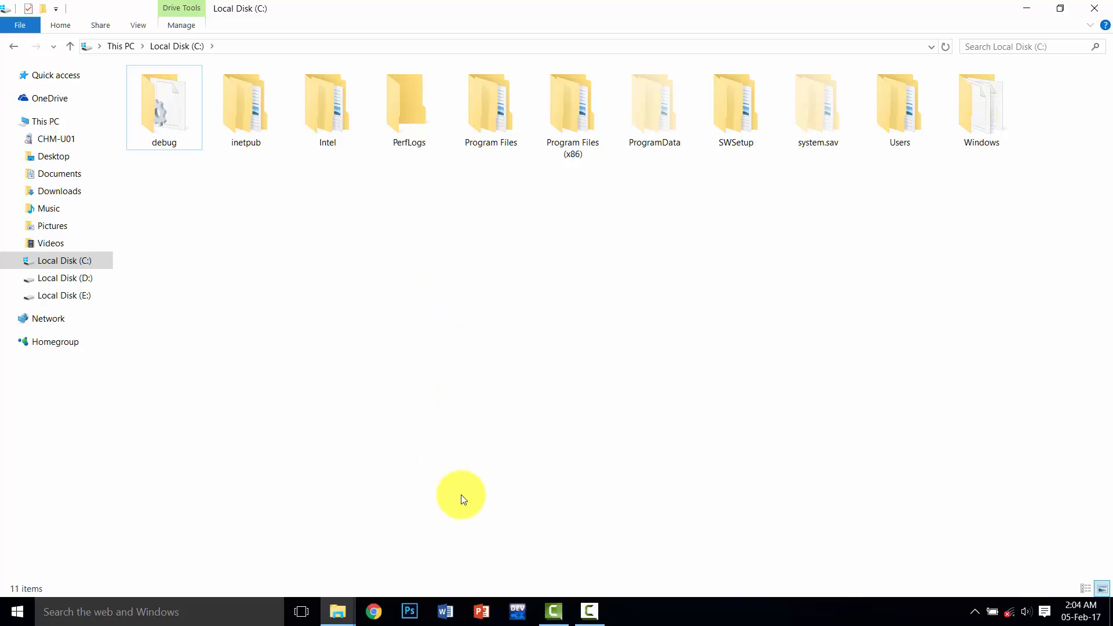